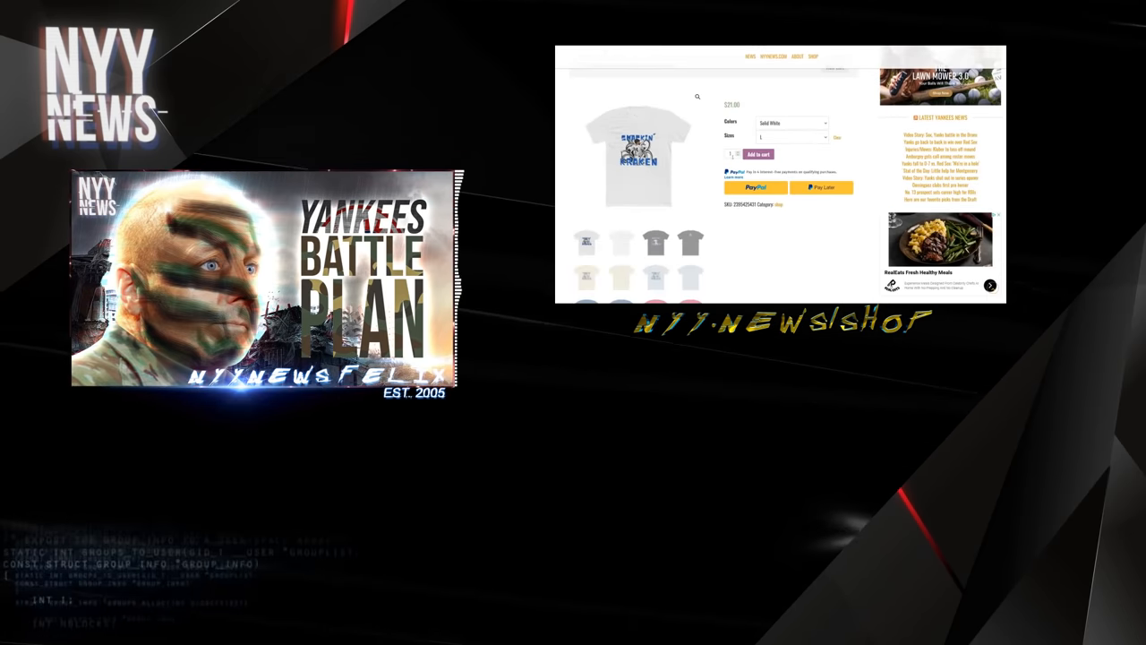
Step: Add the white Smackin' Kraken Tee to the cart on the NYY News shop page
left_click(698, 97)
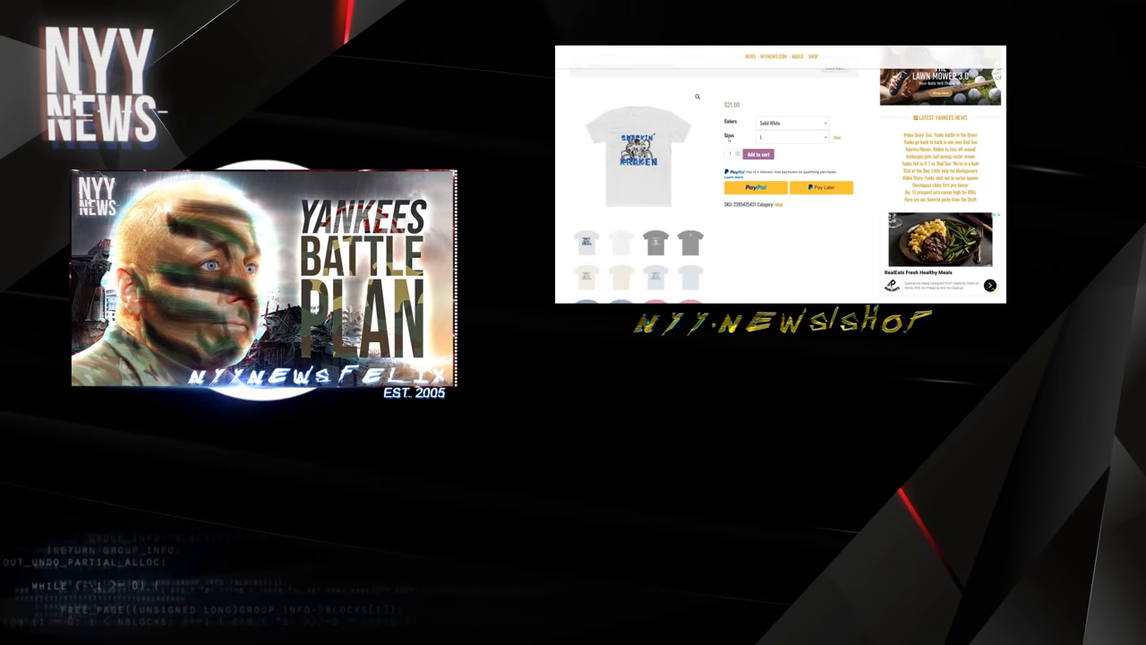
left_click(758, 154)
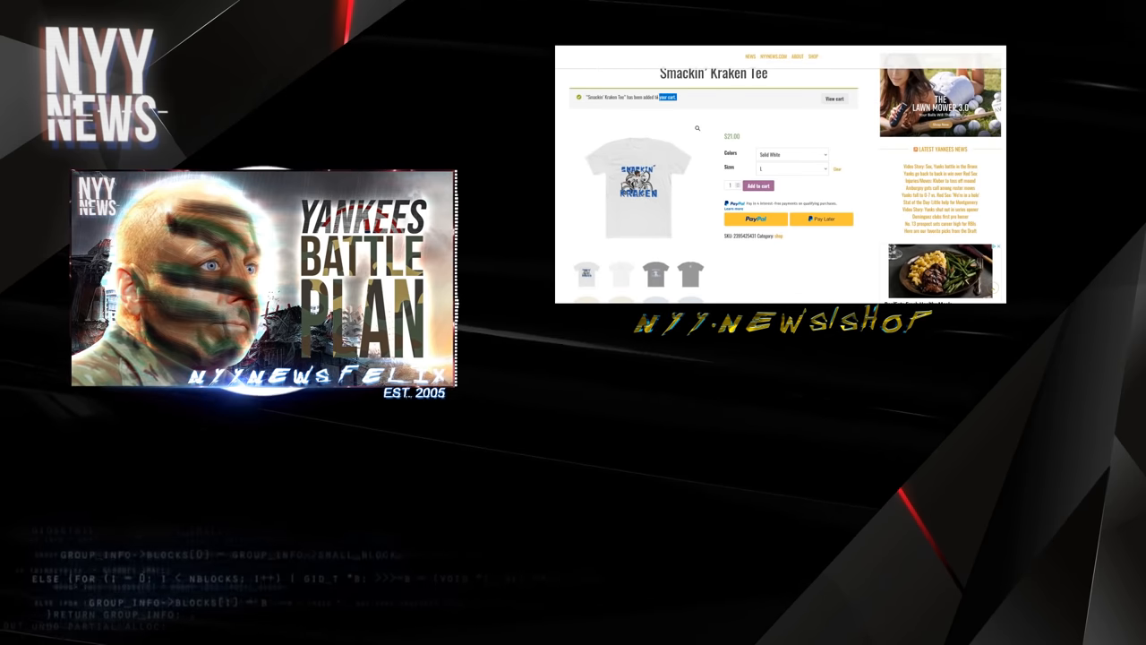